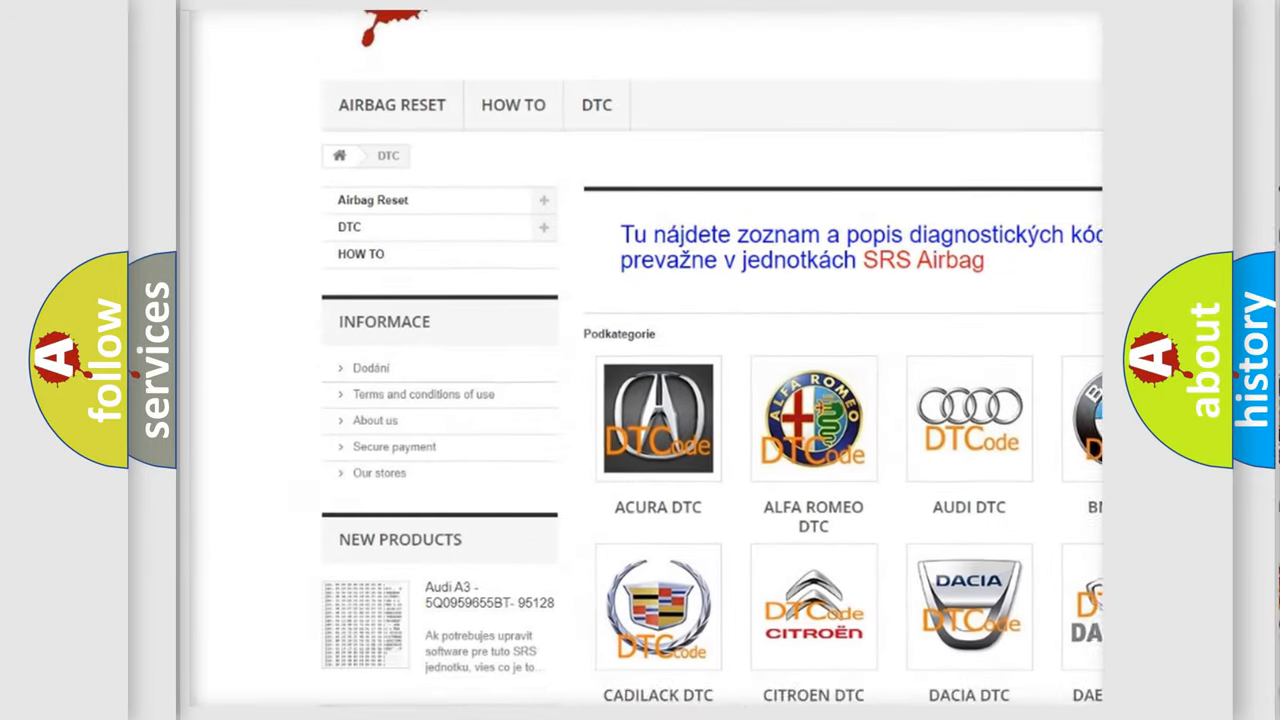
{"action": "scroll", "scroll_direction": "down", "scroll_amount": 3}
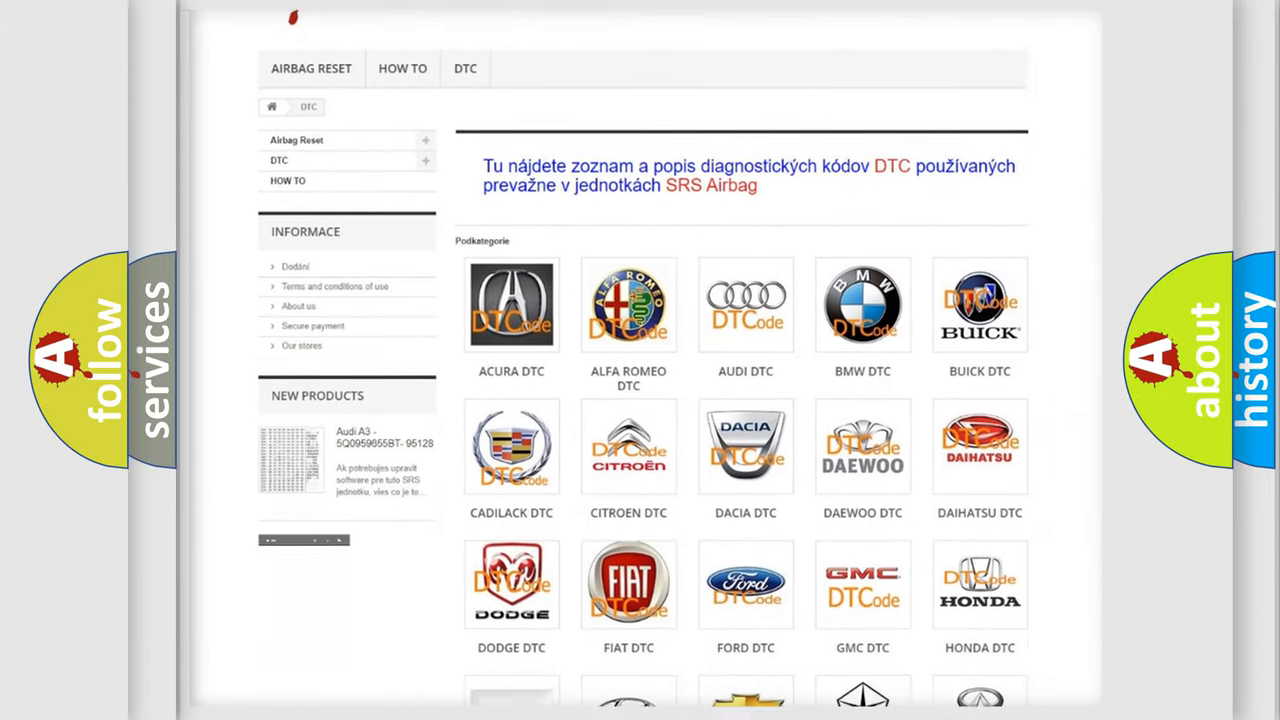
{"action": "scroll", "scroll_direction": "down", "scroll_amount": 3}
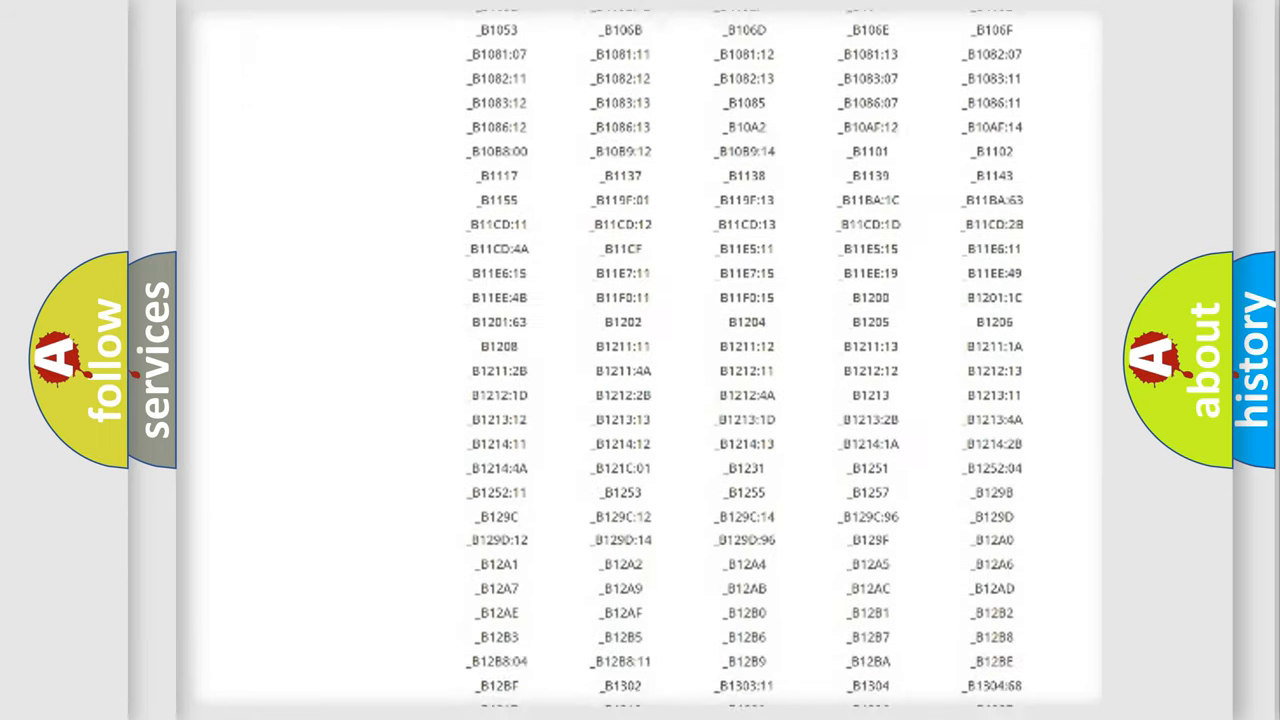
{"action": "scroll", "scroll_direction": "down", "scroll_amount": 3}
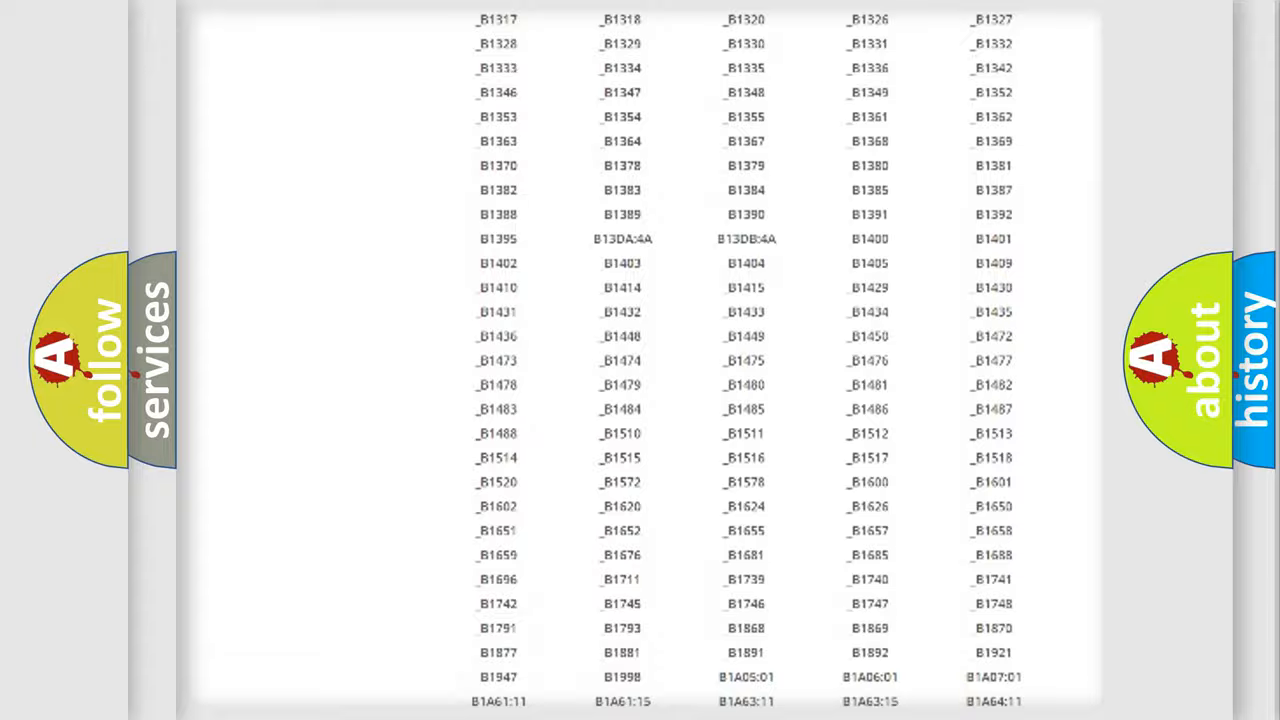